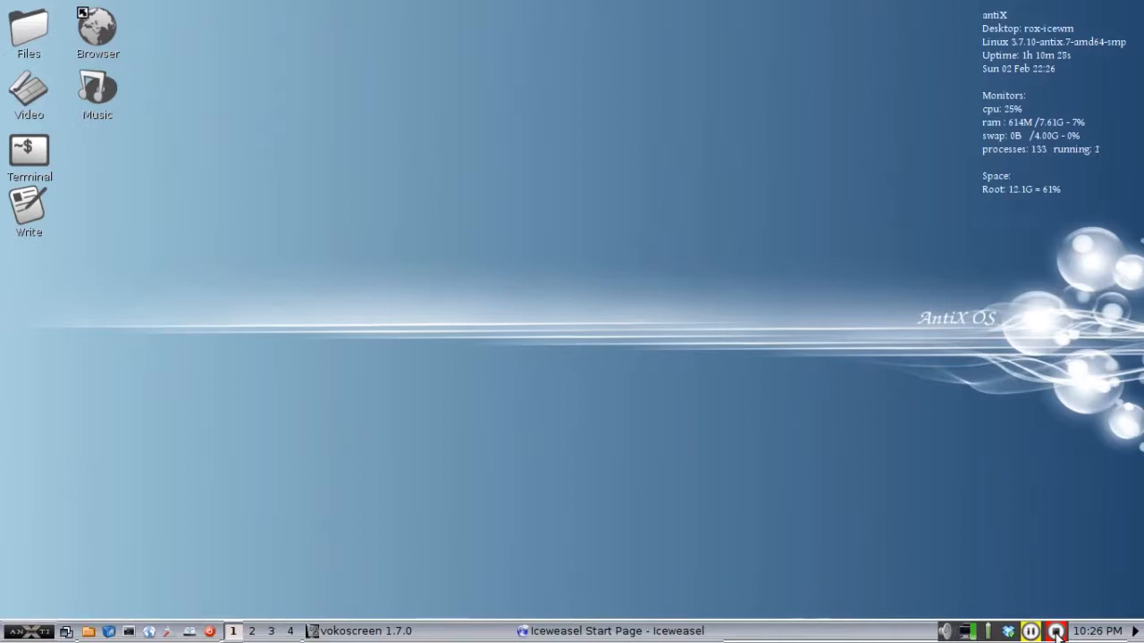
{"action": "mouse_move", "coordinate": [590, 590]}
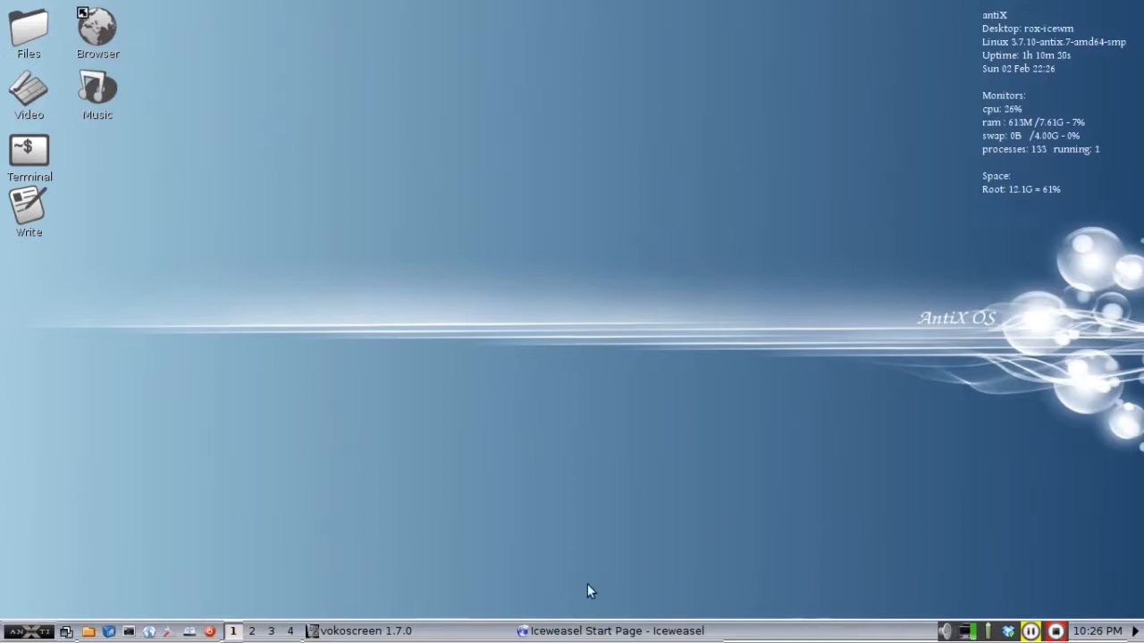
Raise the Iceweasel window from the taskbar, showing the start page with the Google search box.
{"action": "left_click", "coordinate": [618, 630]}
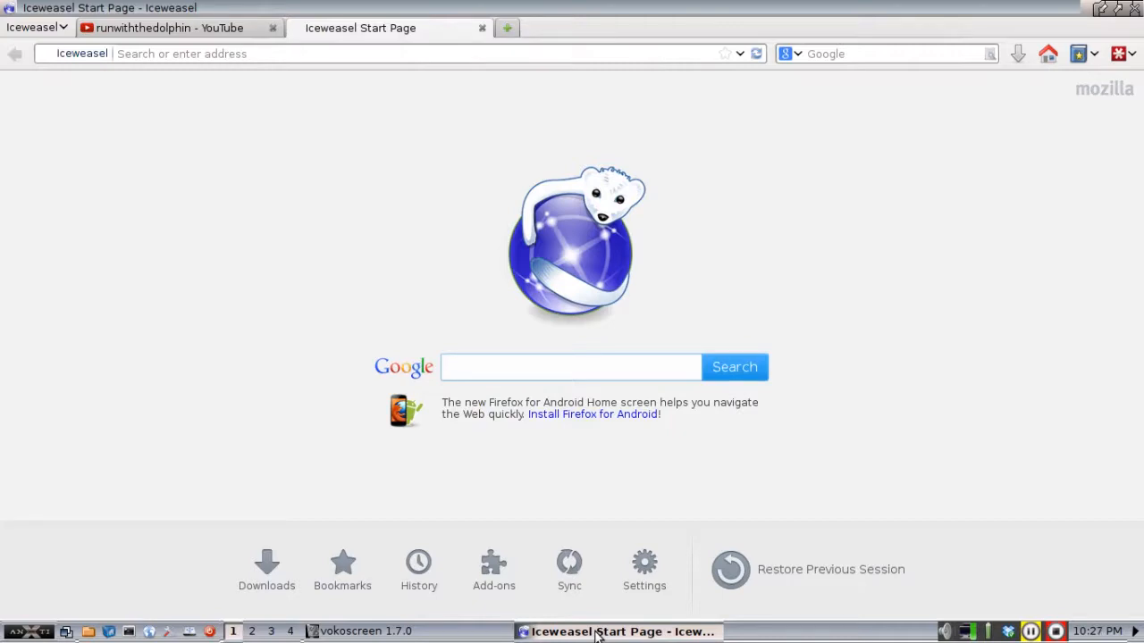
{"action": "left_click", "coordinate": [570, 368]}
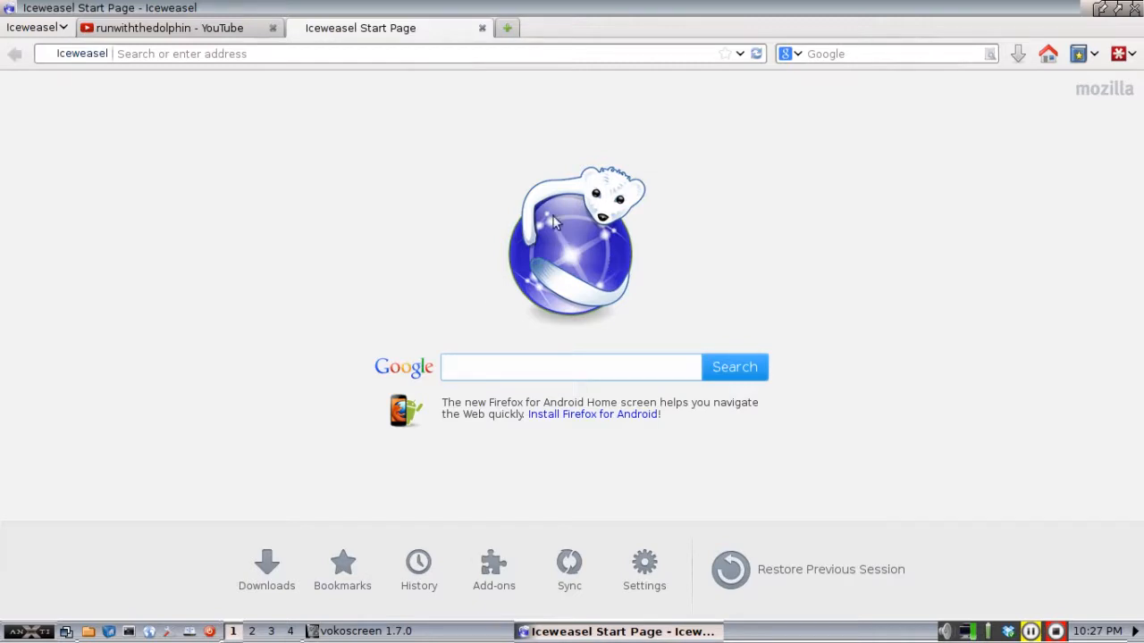
{"action": "mouse_move", "coordinate": [511, 287]}
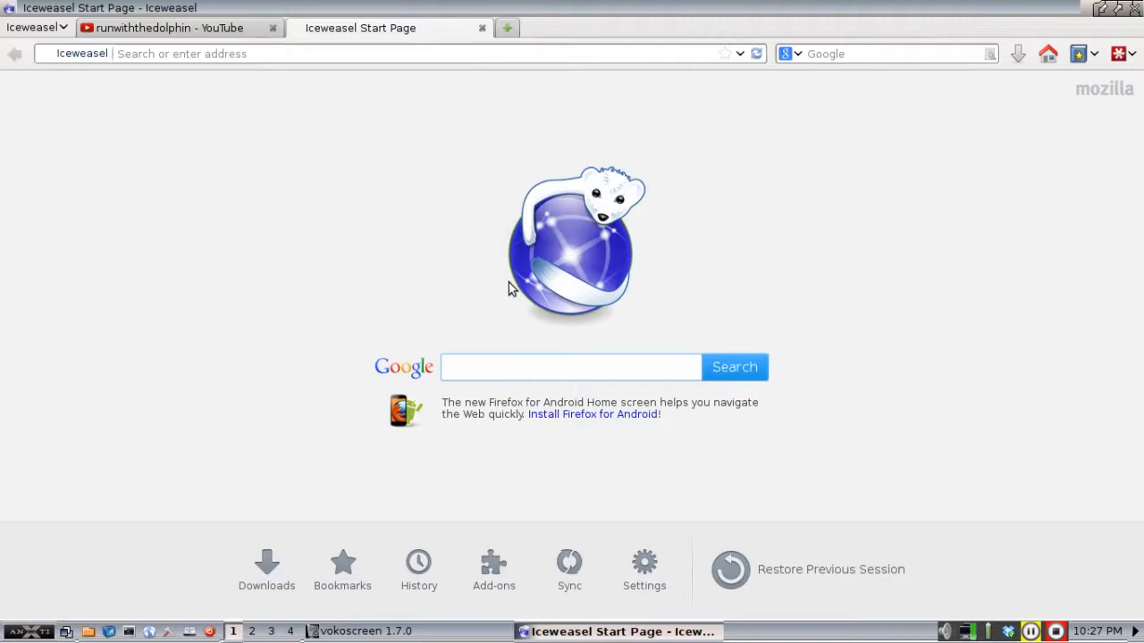
{"action": "mouse_move", "coordinate": [688, 261]}
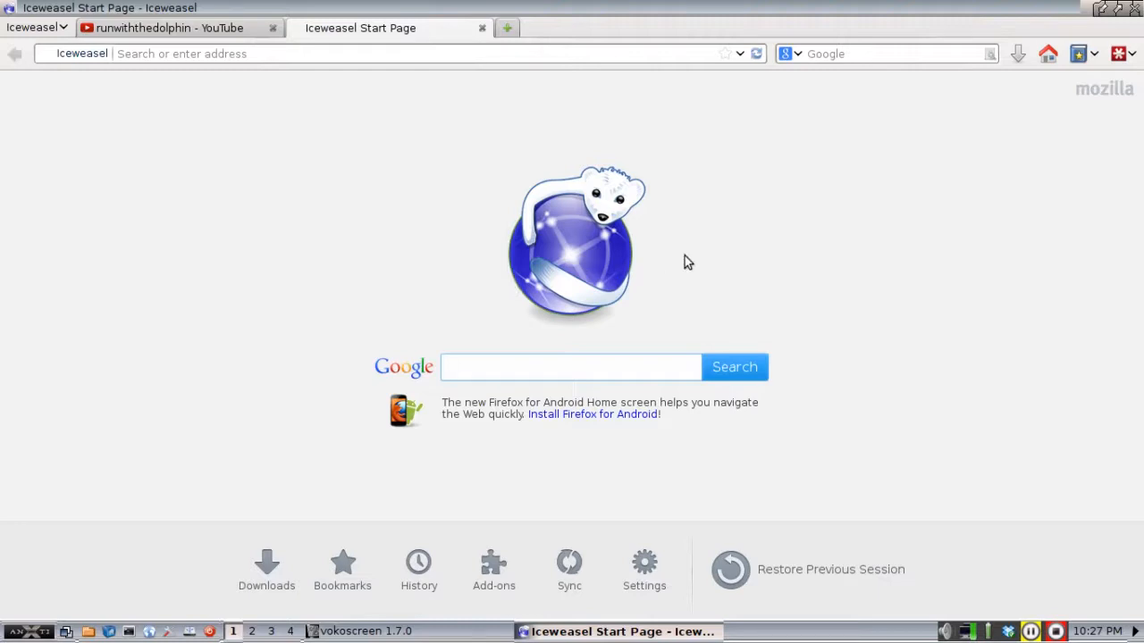
{"action": "left_click", "coordinate": [570, 368]}
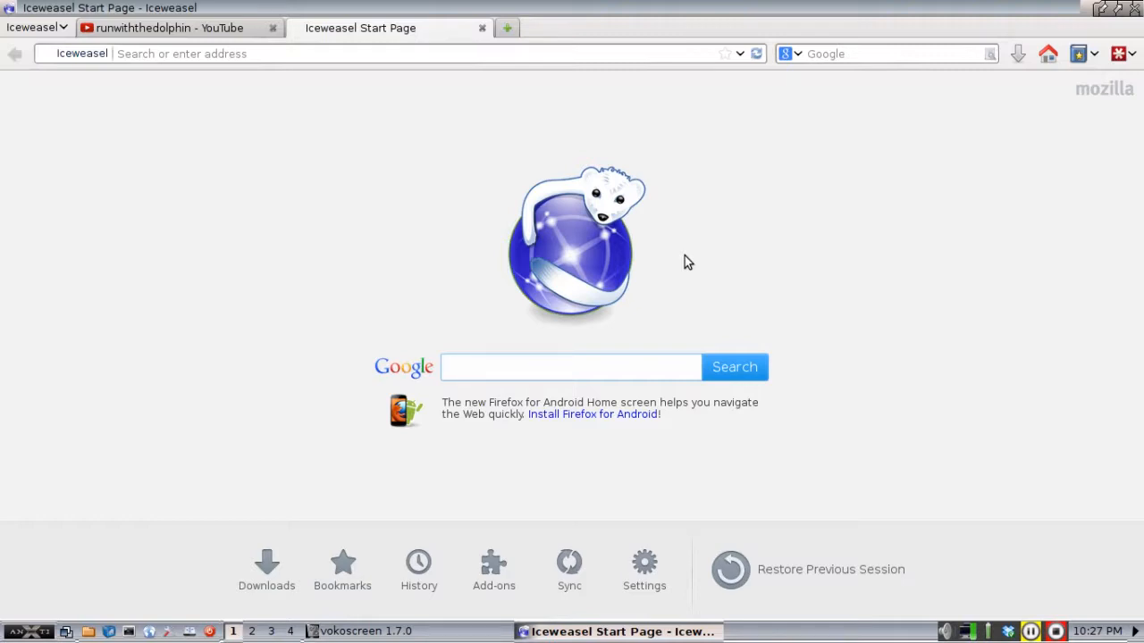
{"action": "left_click", "coordinate": [570, 368]}
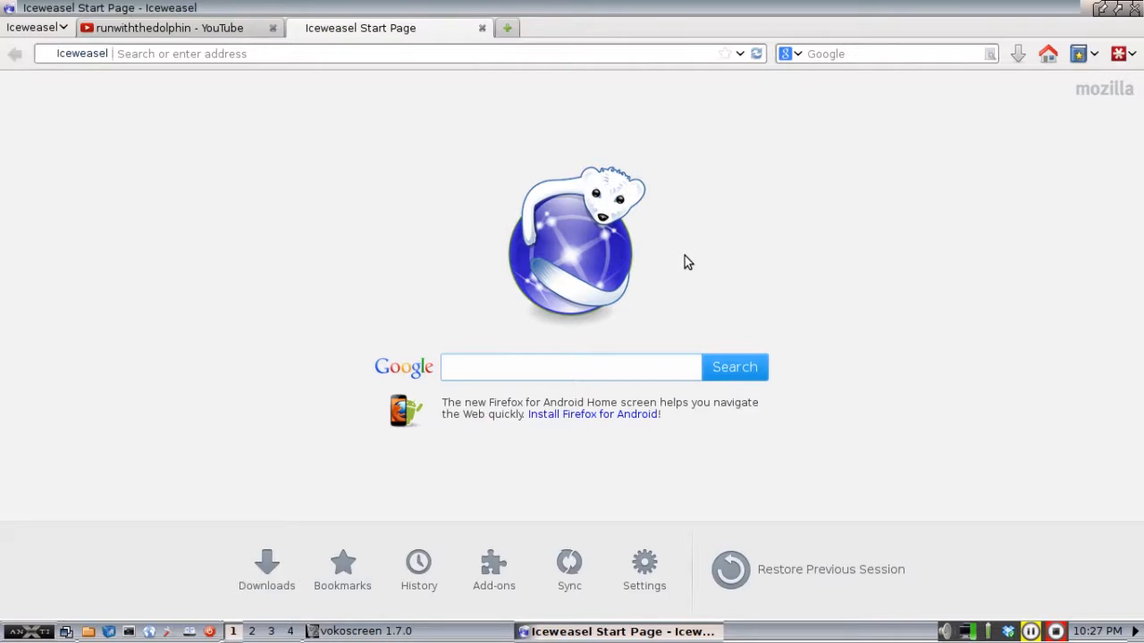
{"action": "mouse_move", "coordinate": [500, 71]}
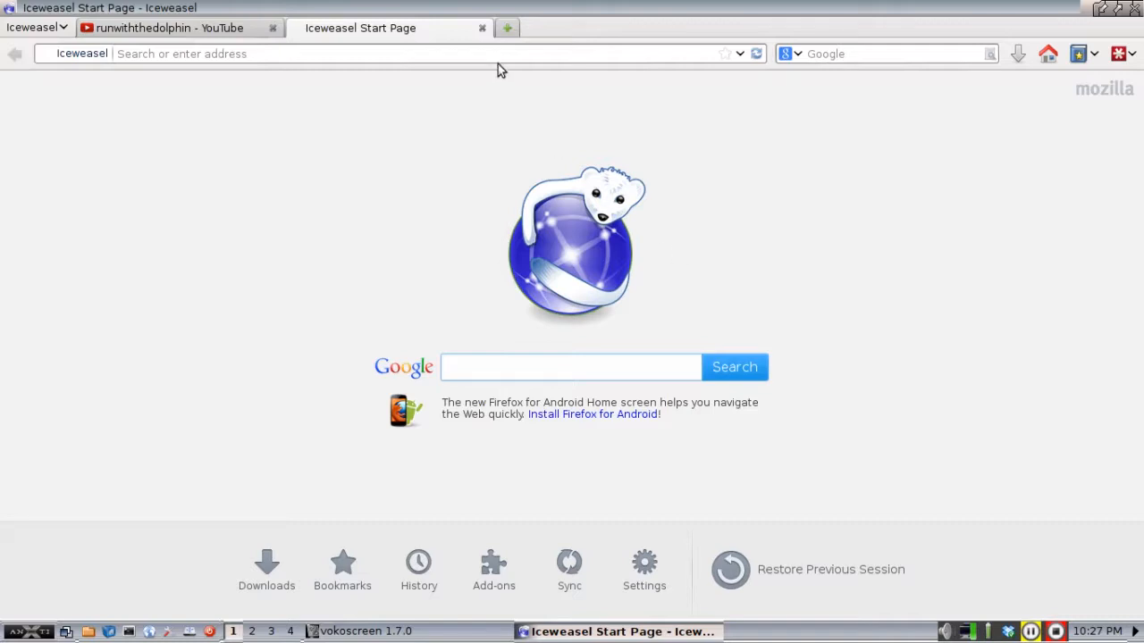
{"action": "left_click", "coordinate": [570, 368]}
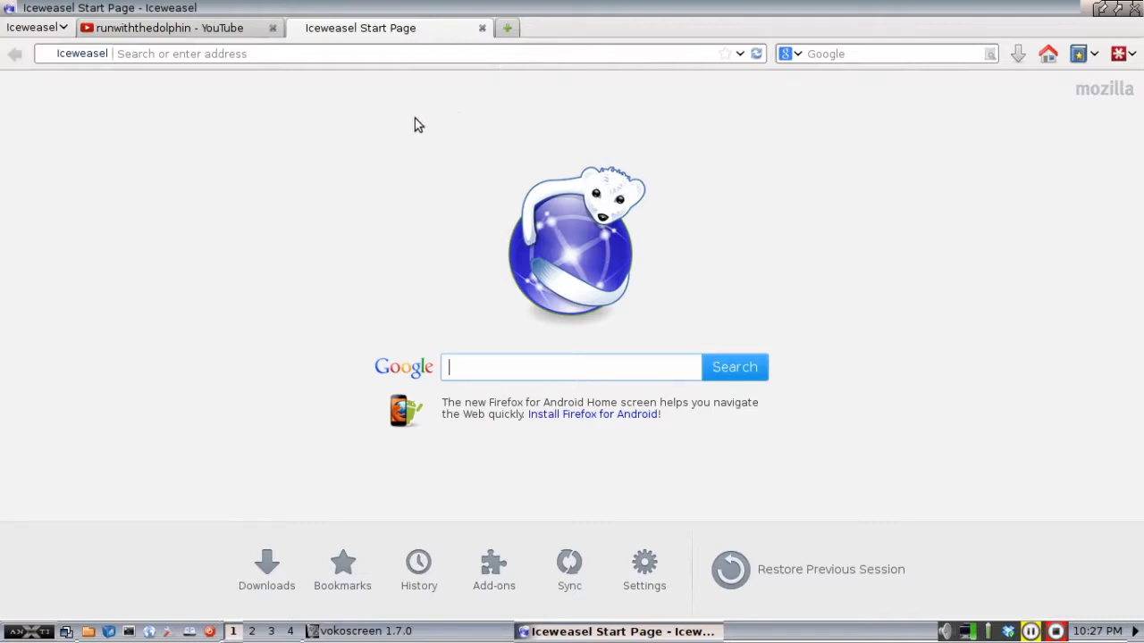
{"action": "mouse_move", "coordinate": [222, 94]}
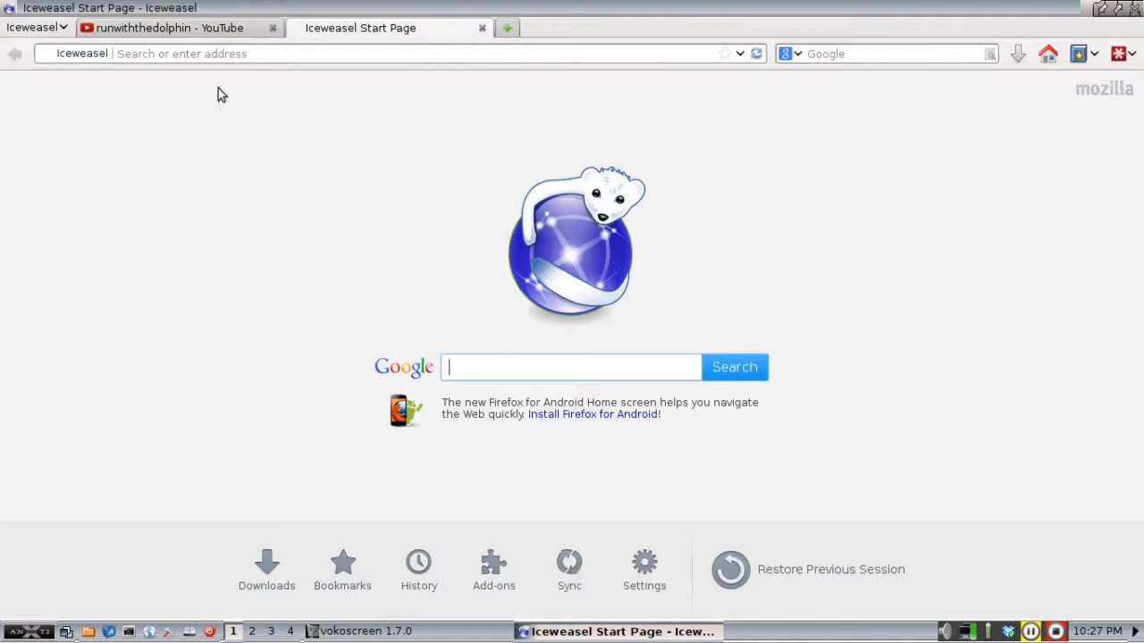
Start the 'AntiX Core - antixsnapshot' video from the runwiththedolphin channel's recent uploads.
{"action": "left_click", "coordinate": [170, 28]}
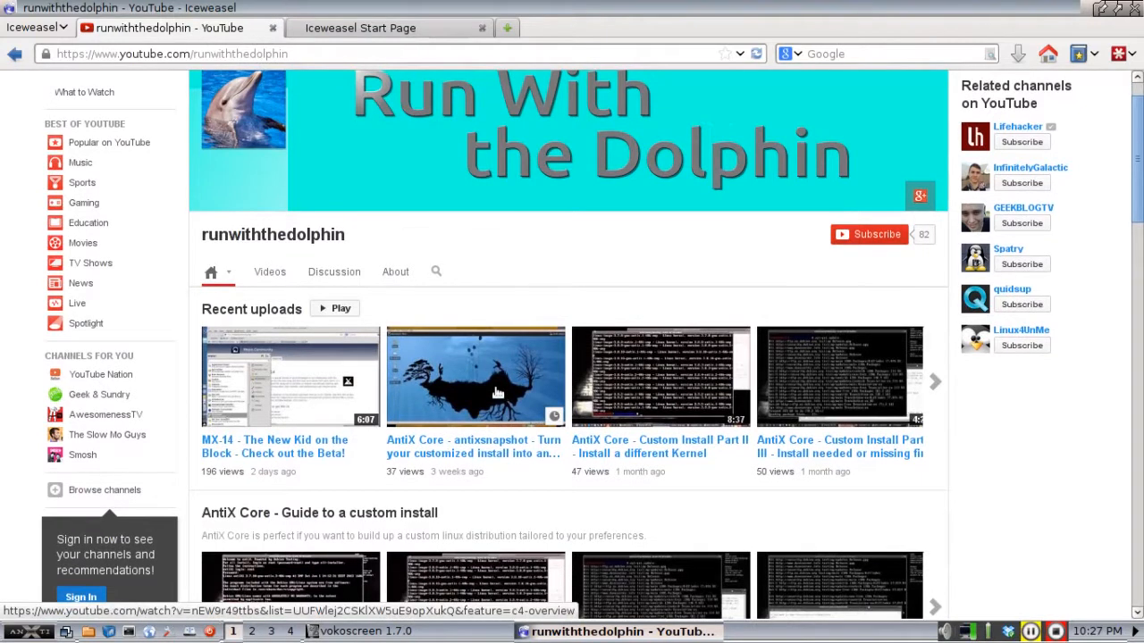
{"action": "left_click", "coordinate": [475, 375]}
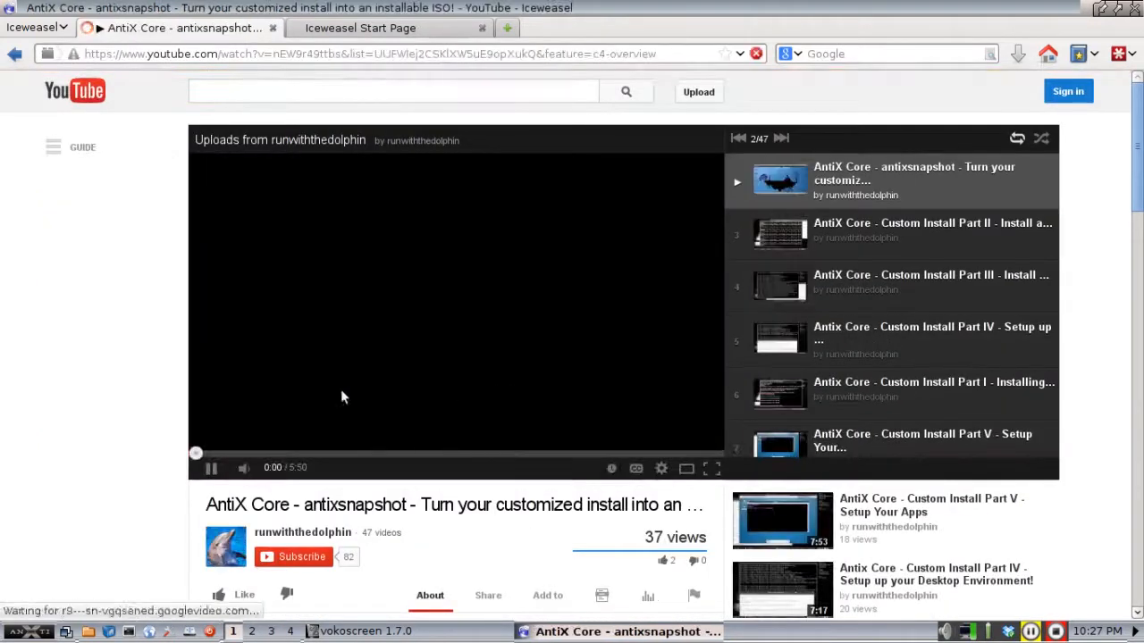
{"action": "left_click", "coordinate": [210, 468]}
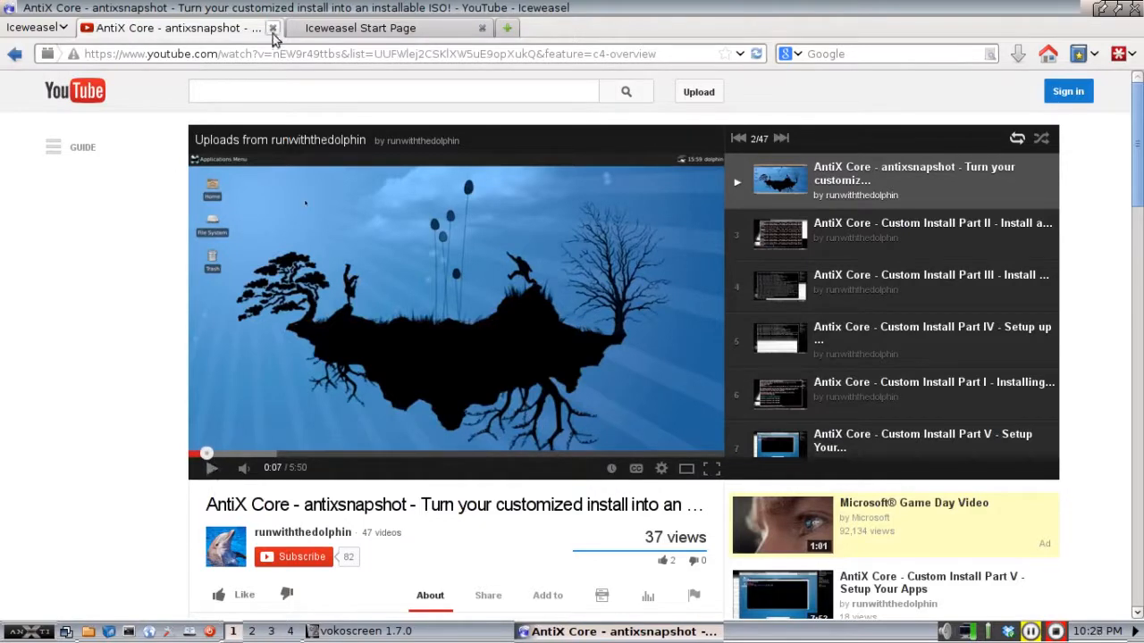
Close the YouTube tab, leaving only the Iceweasel Start Page with its Google search box.
{"action": "left_click", "coordinate": [271, 29]}
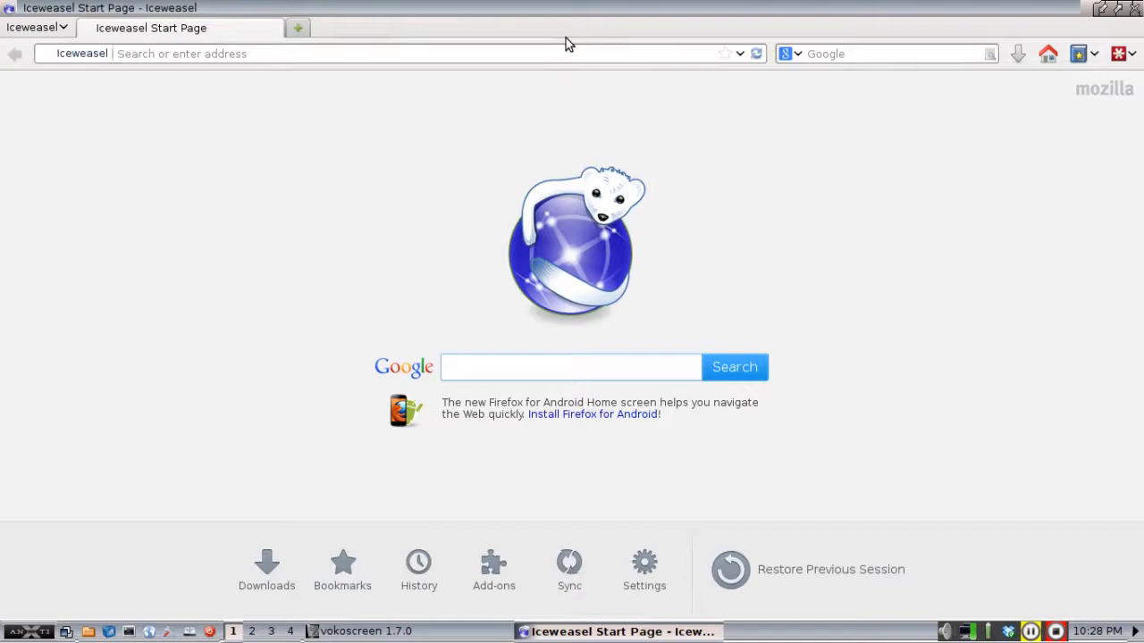
{"action": "left_click", "coordinate": [570, 368]}
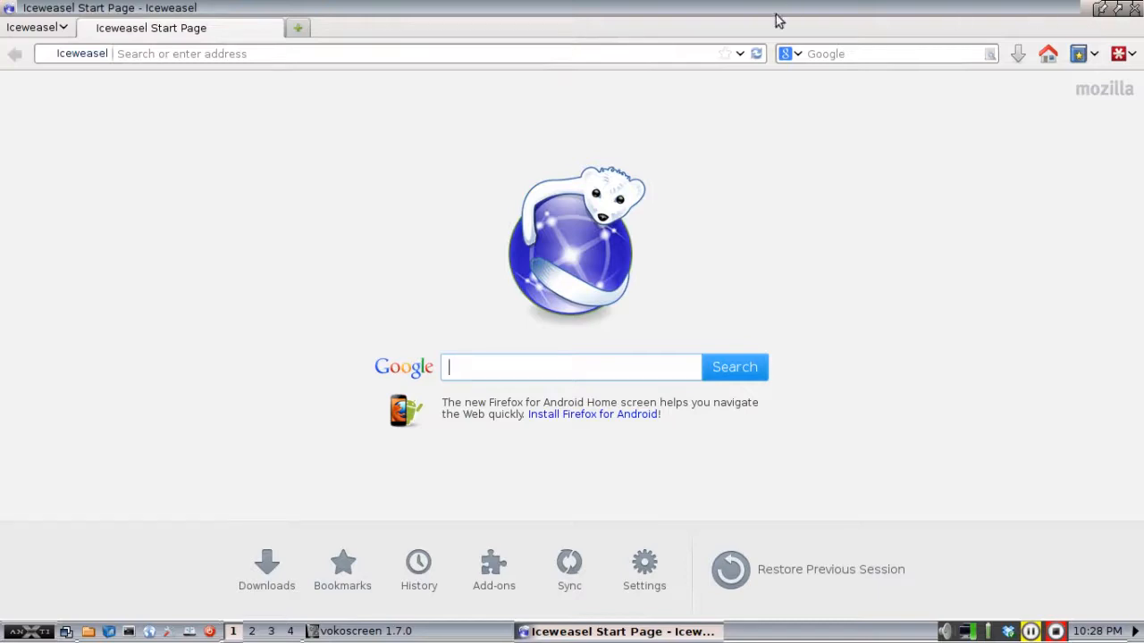
{"action": "mouse_move", "coordinate": [679, 40]}
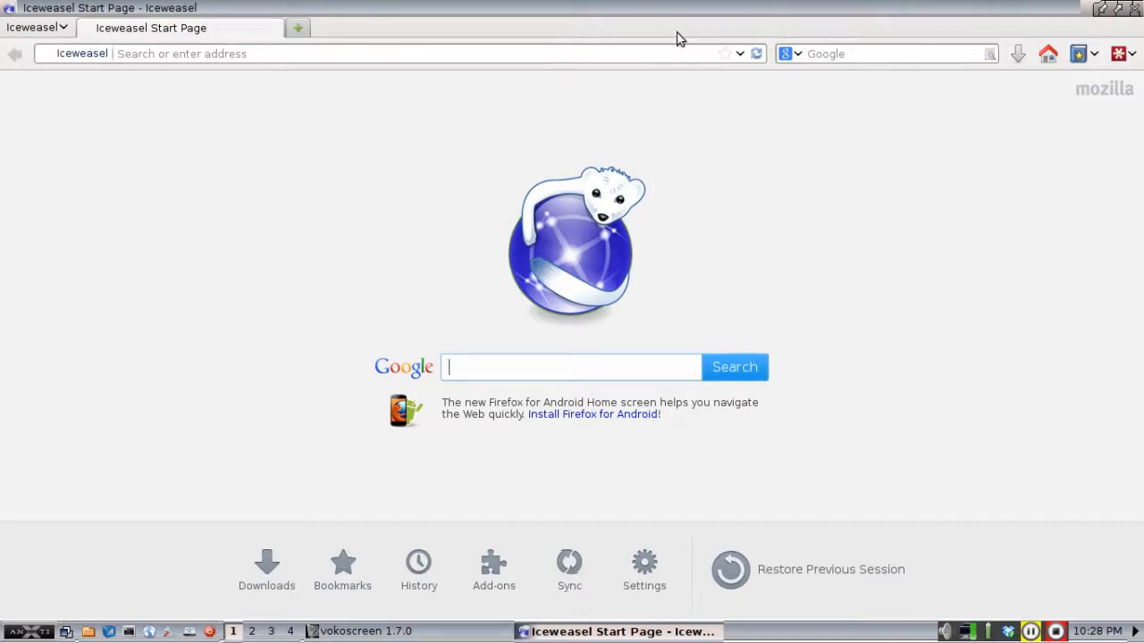